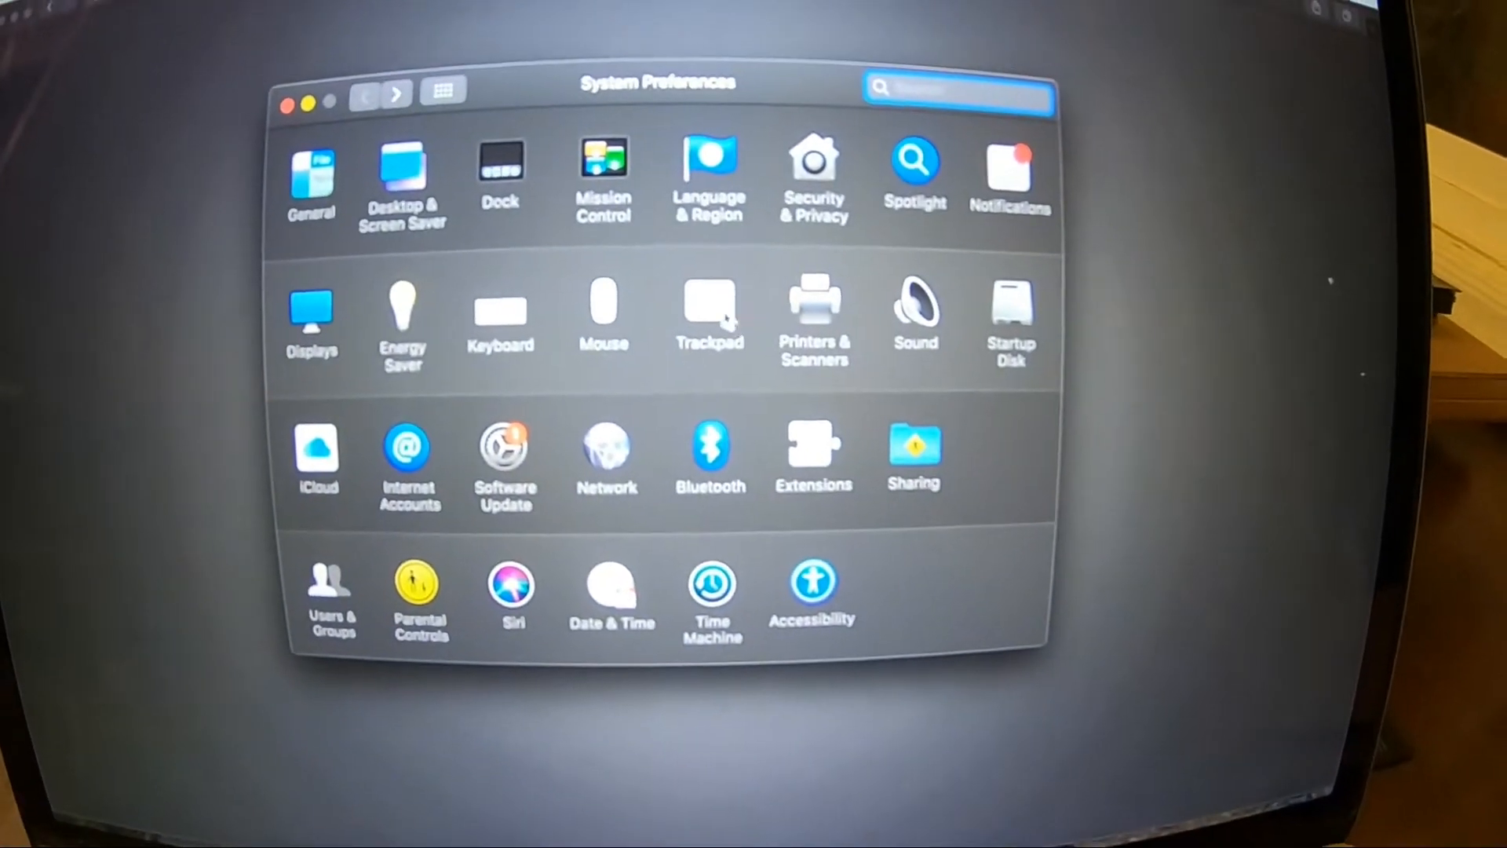
- In Trackpad preferences, start Set Up Bluetooth Trackpad to search for a Magic Trackpad
{"action": "left_click", "coordinate": [710, 313]}
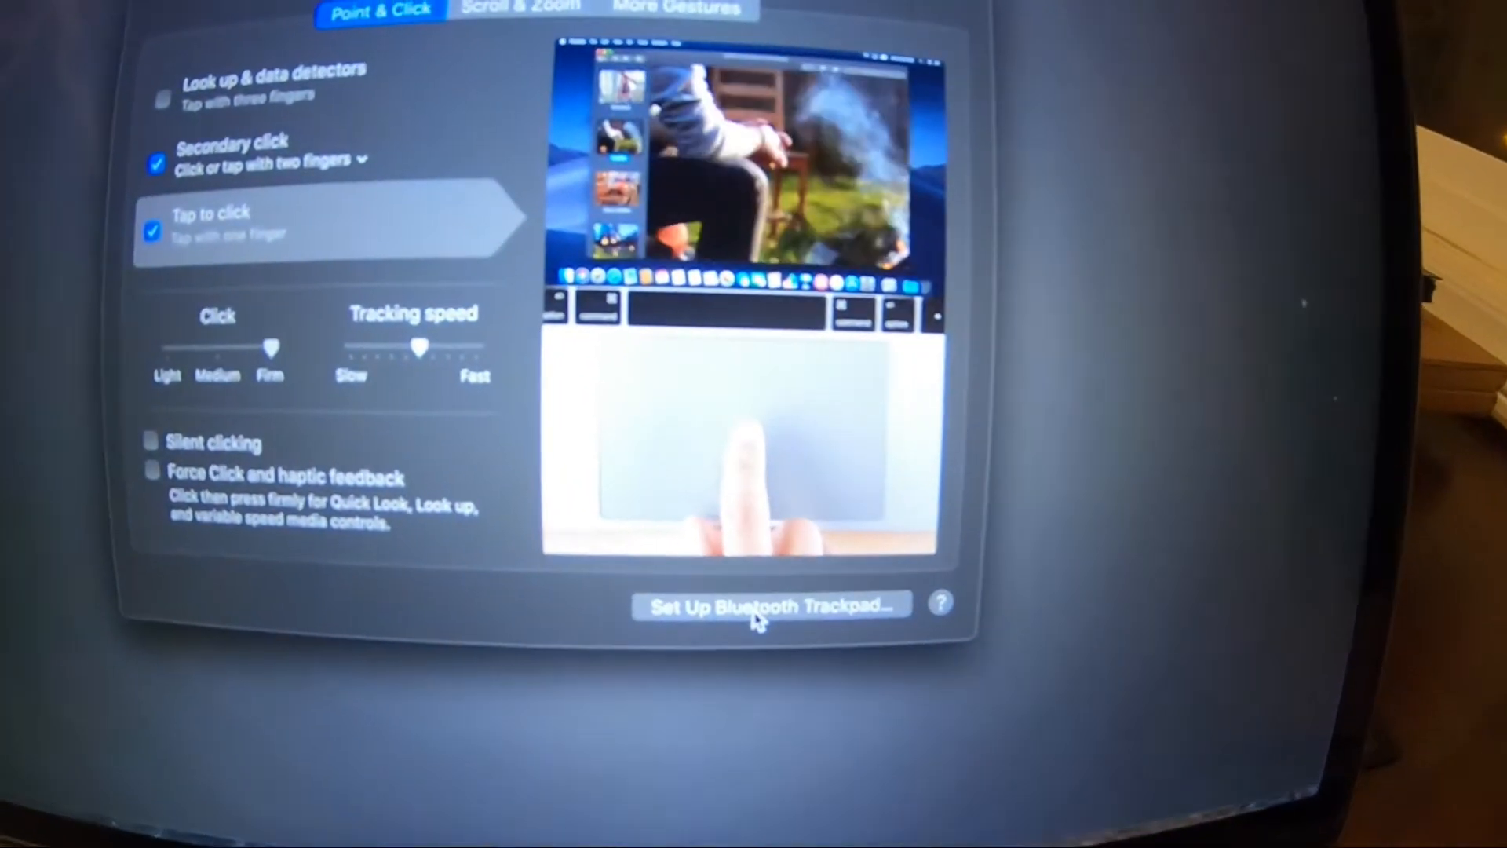
{"action": "left_click", "coordinate": [767, 607]}
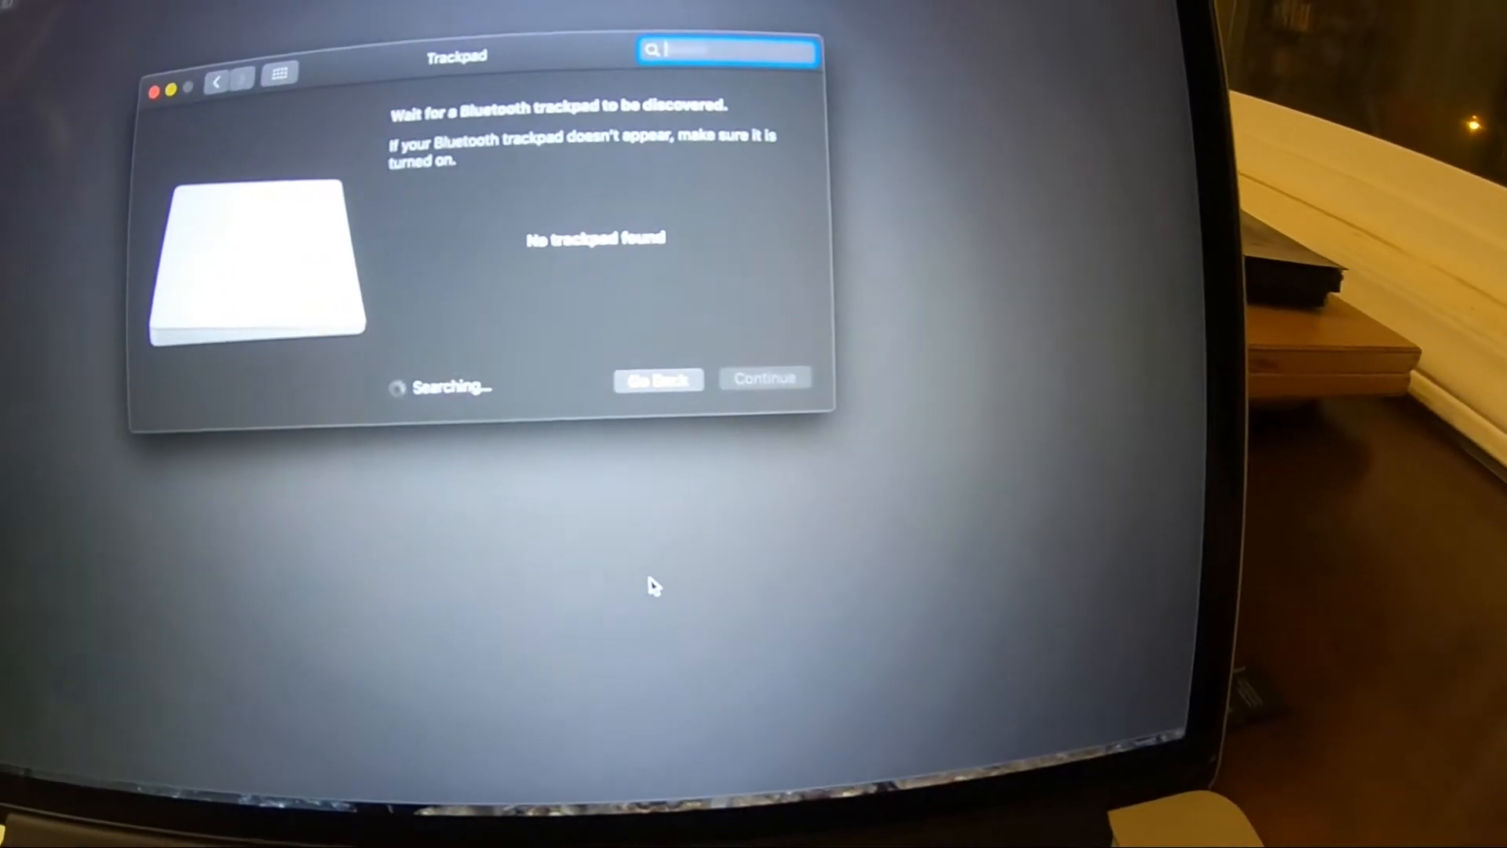